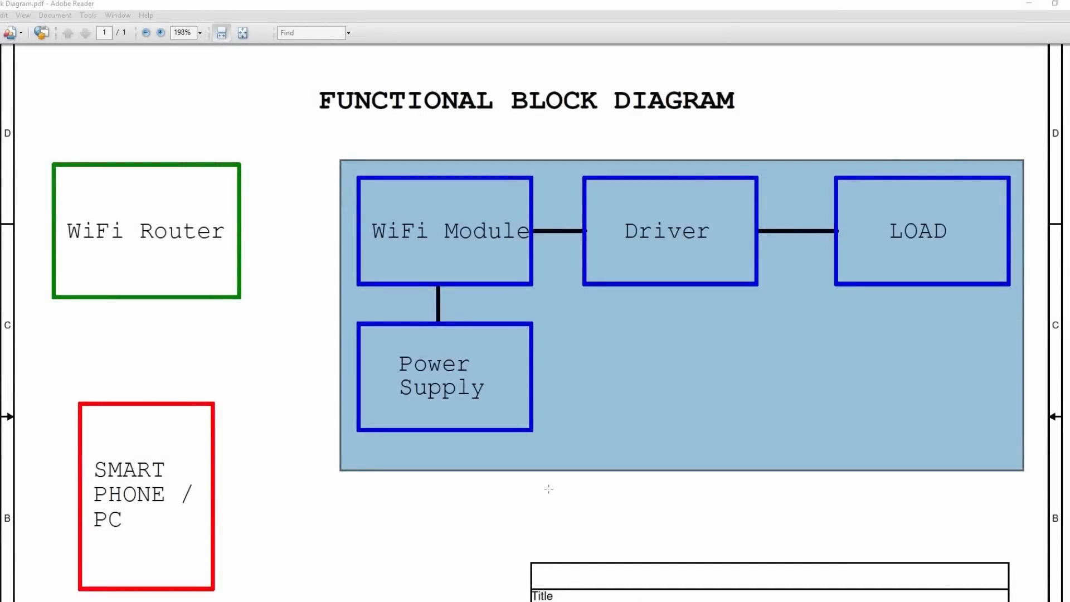
pyautogui.moveTo(202, 415)
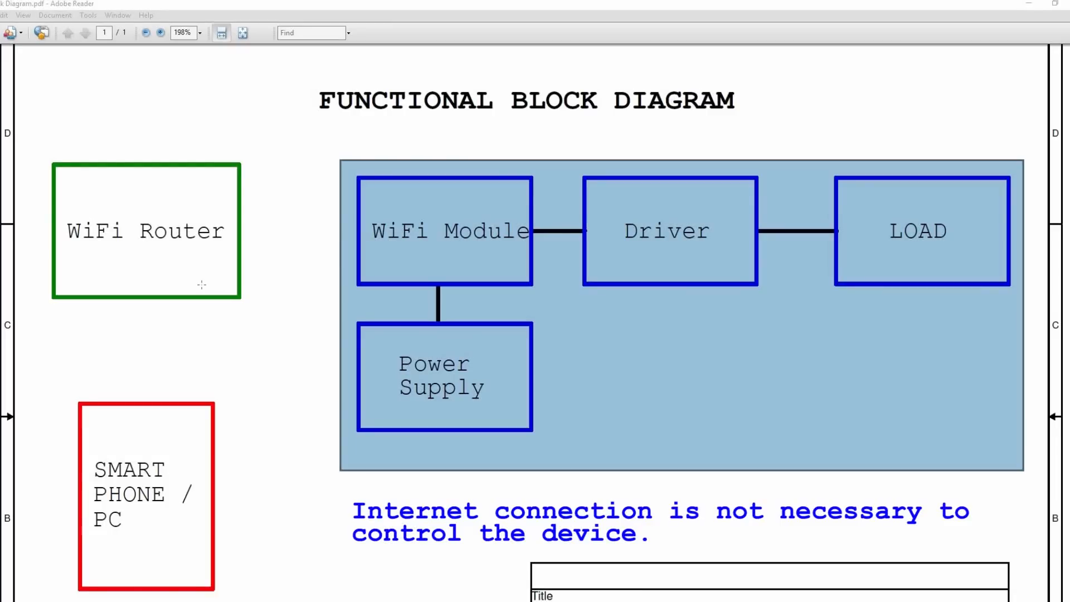
pyautogui.moveTo(257, 347)
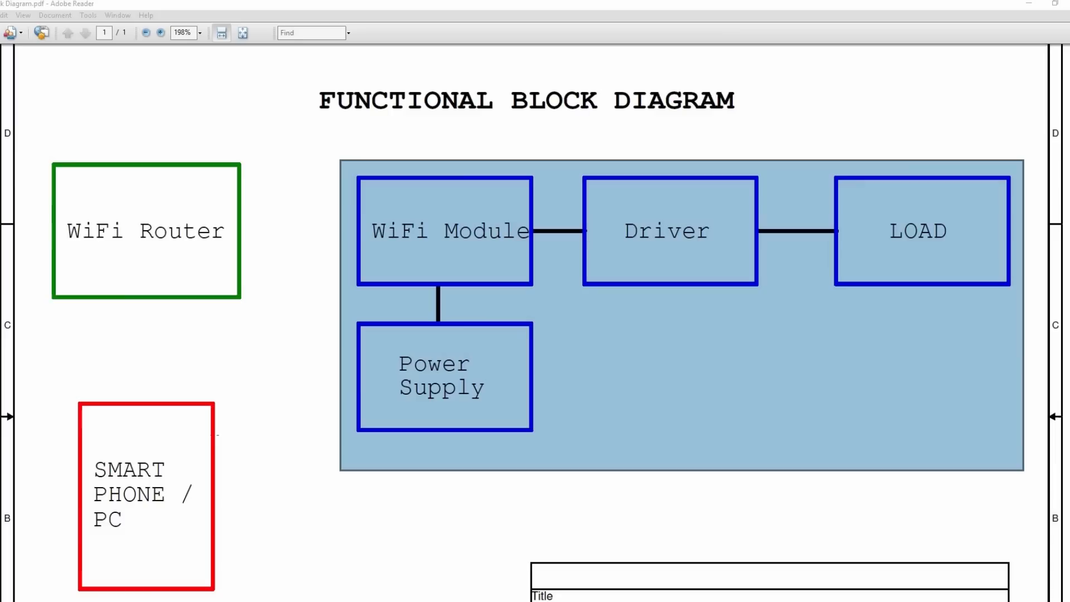
pyautogui.moveTo(276, 408)
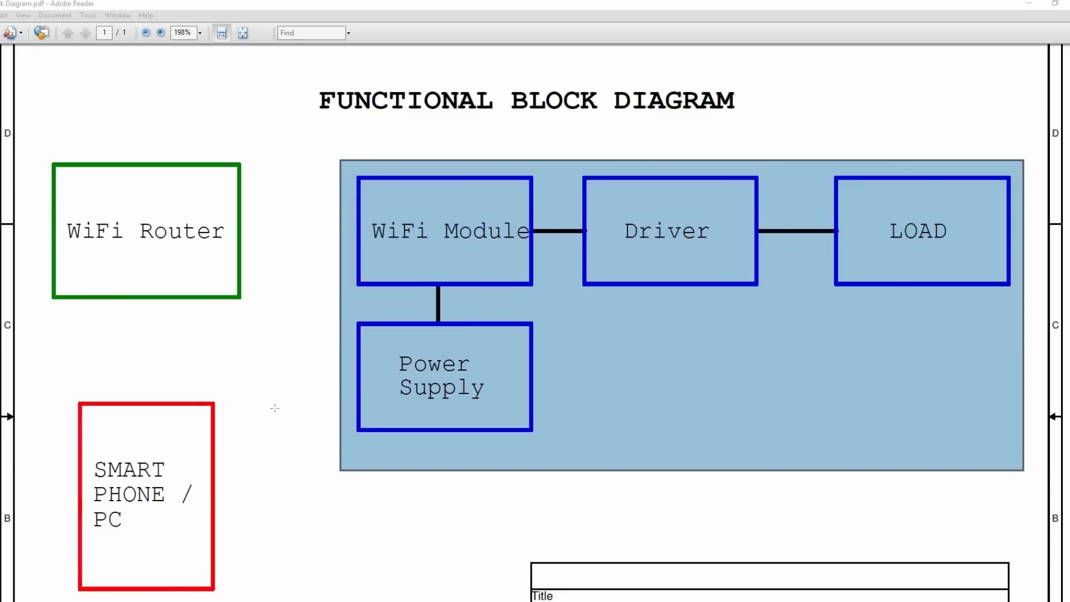
pyautogui.moveTo(318, 382)
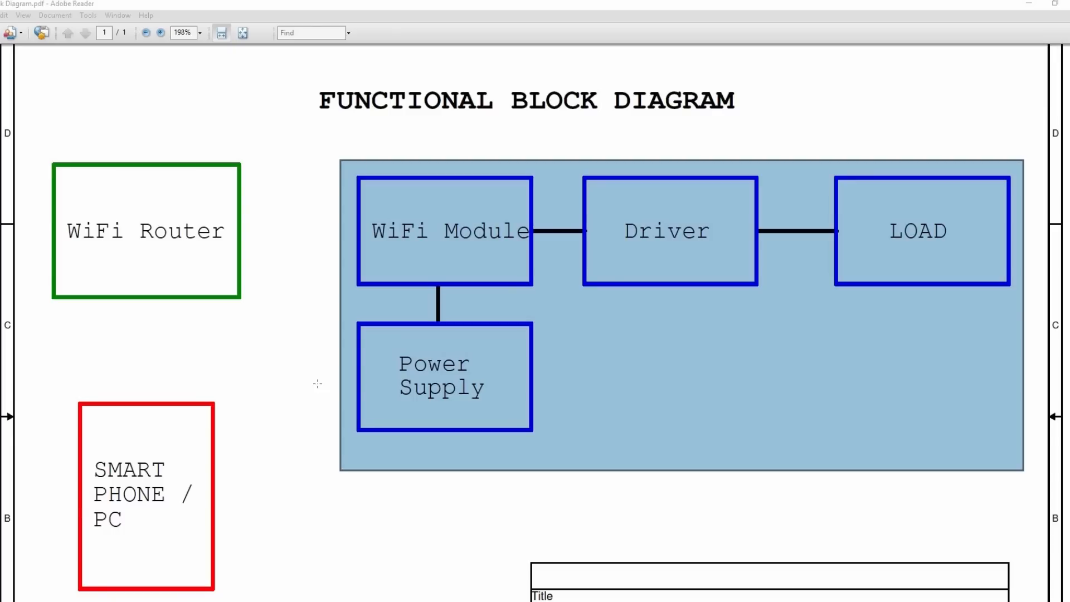
pyautogui.moveTo(272, 272)
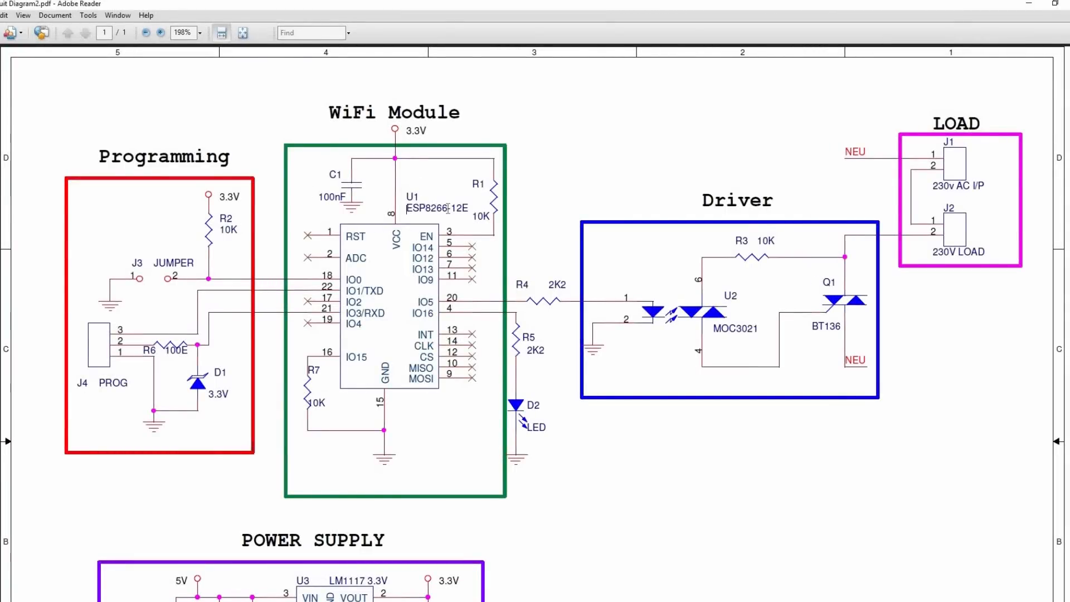
# Step: Highlight the Programming heading and MOC3021 driver label, then scroll to the power supply and title block
pyautogui.doubleClick(426, 209)
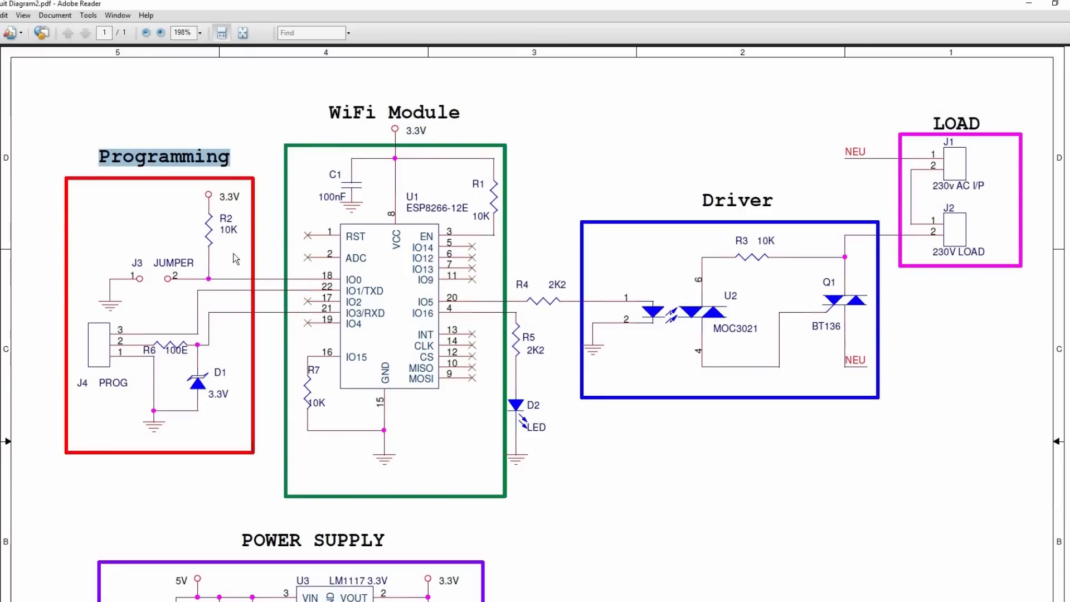
pyautogui.moveTo(832, 267)
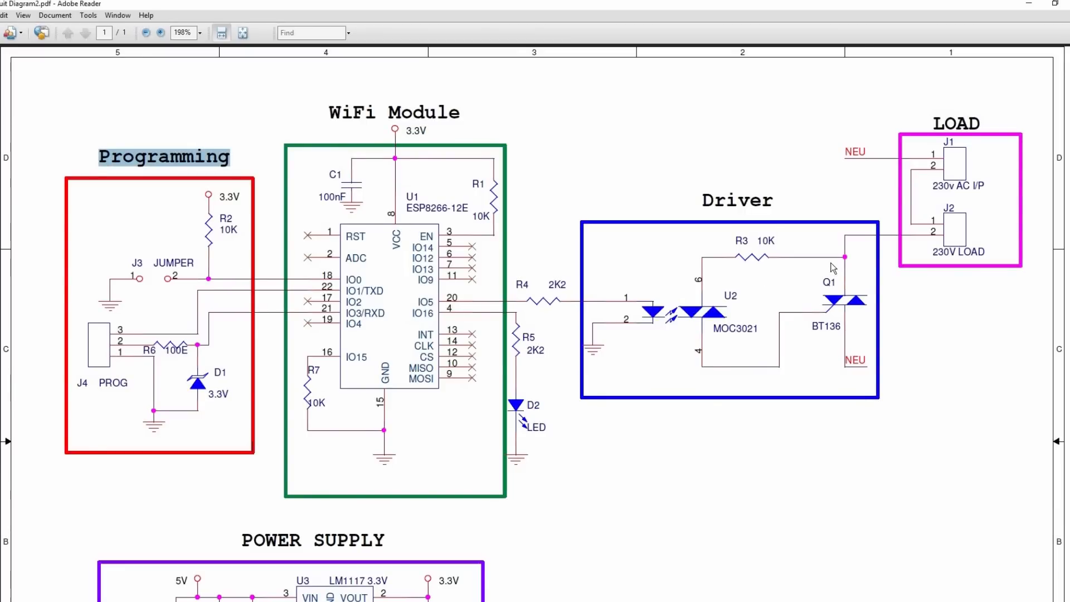
pyautogui.doubleClick(735, 328)
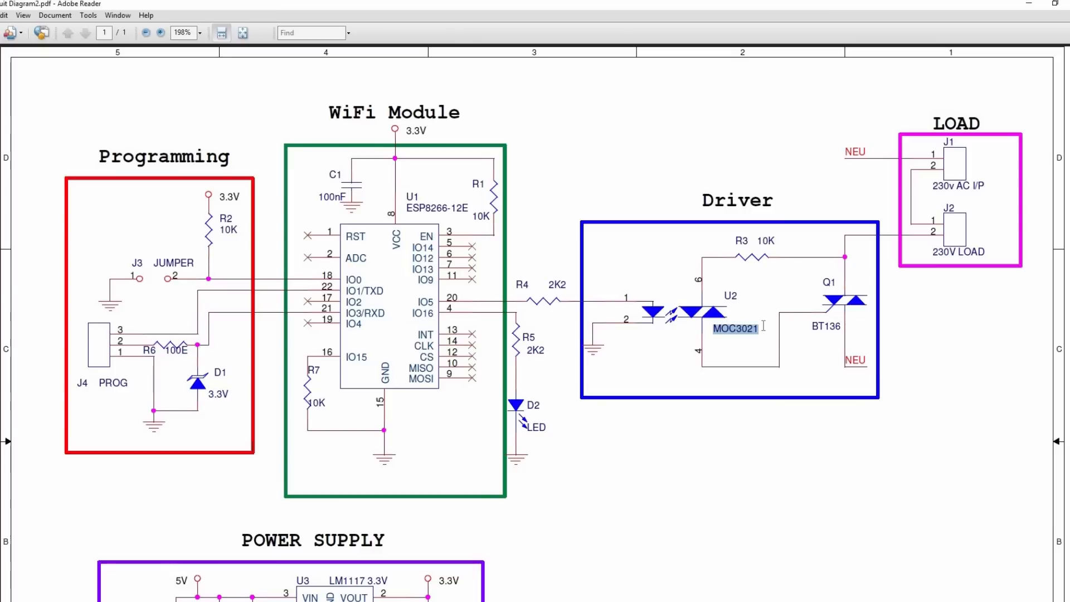
pyautogui.moveTo(774, 345)
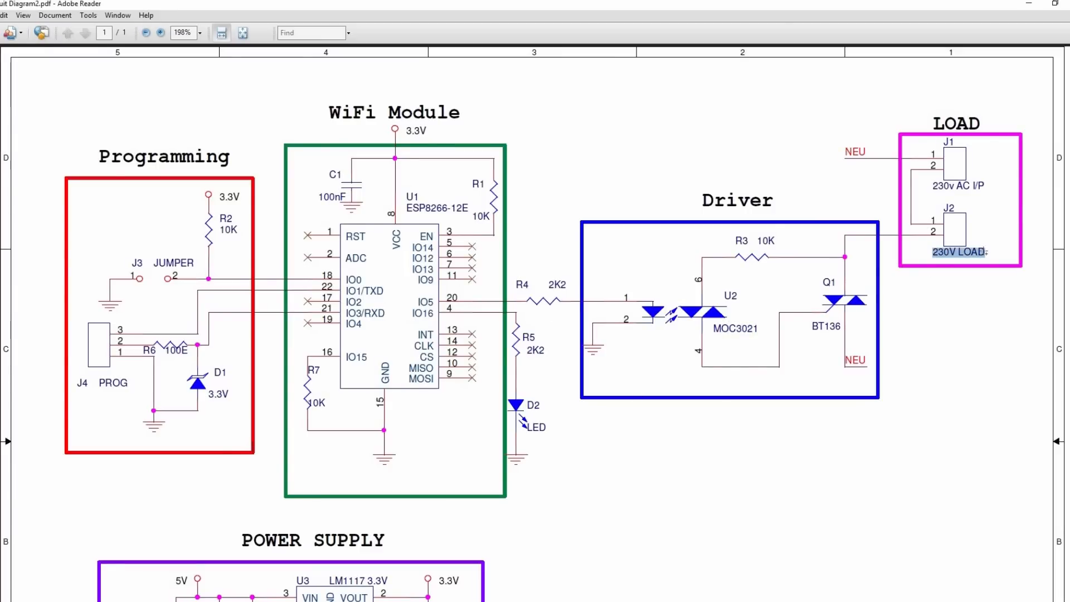
pyautogui.scroll(-3)
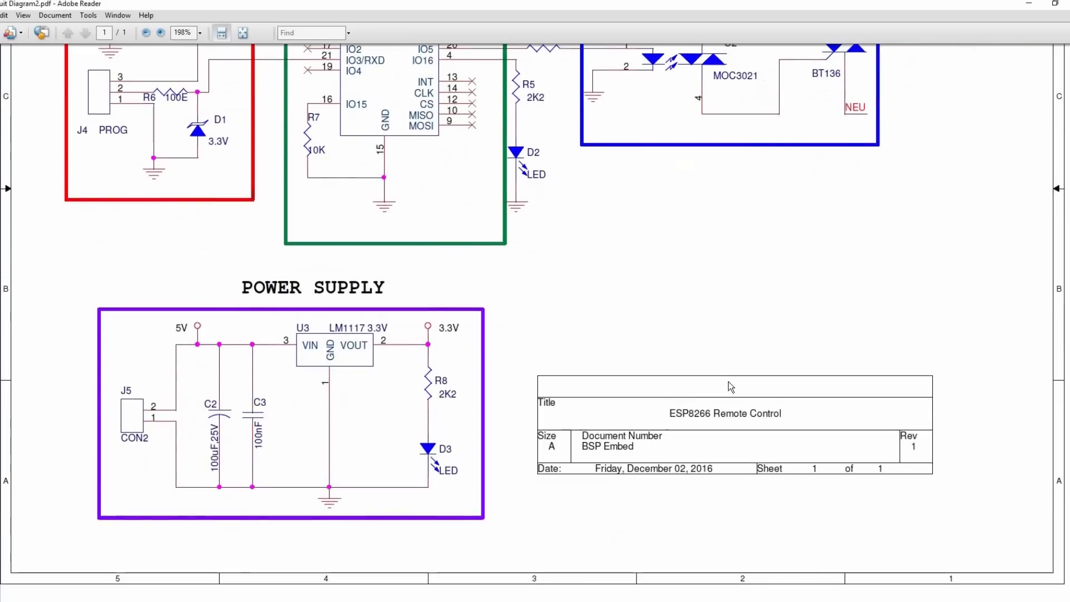
pyautogui.scroll(-3)
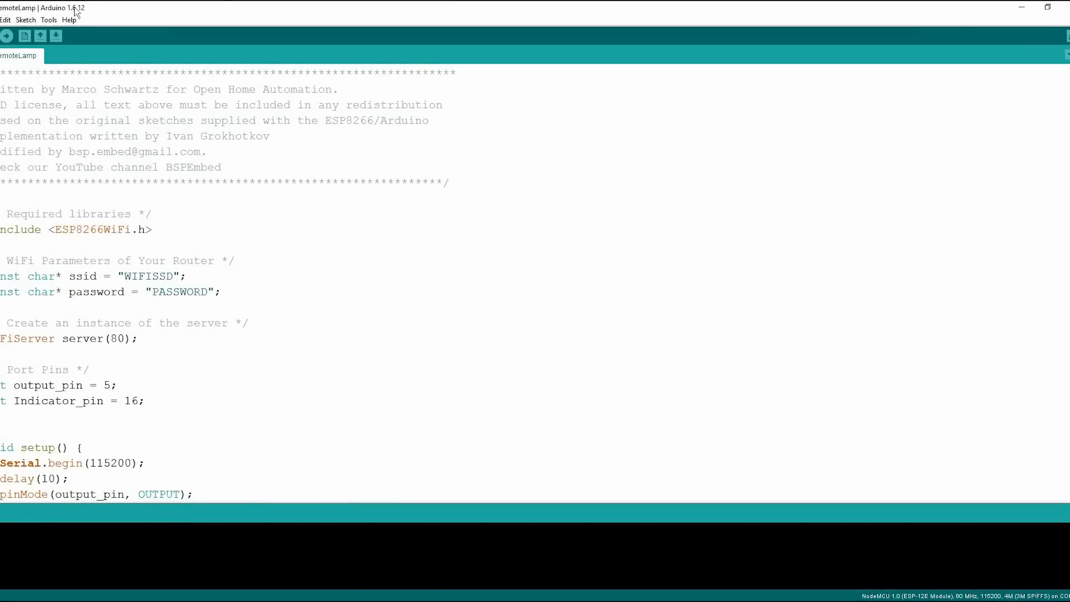
pyautogui.moveTo(96, 121)
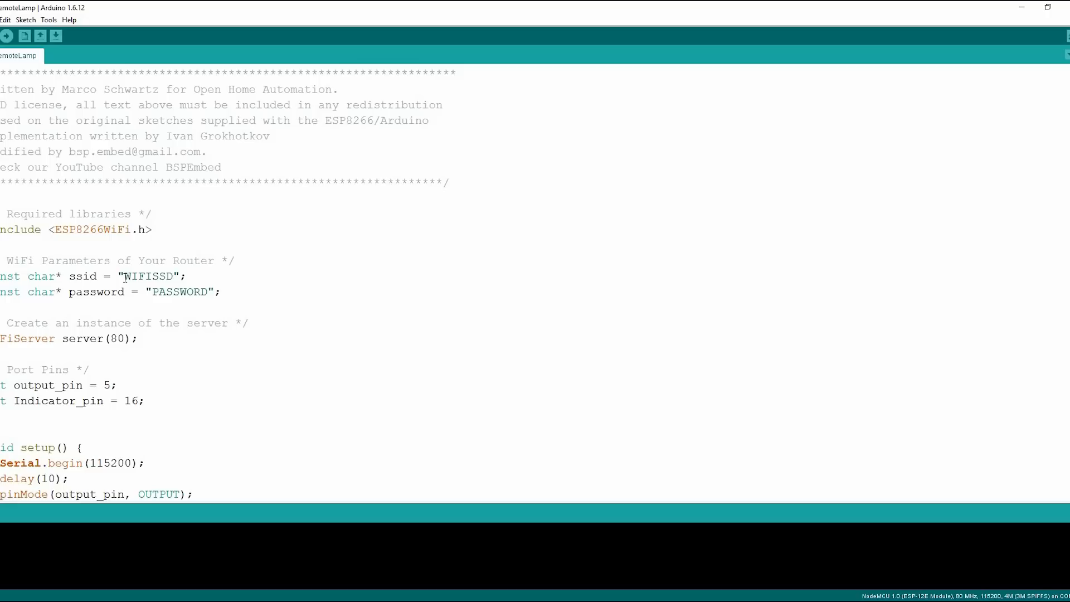
# Step: Review the WIFISSD router-name placeholder in the RemoteLamp sketch and upload it to the ESP8266
pyautogui.doubleClick(147, 276)
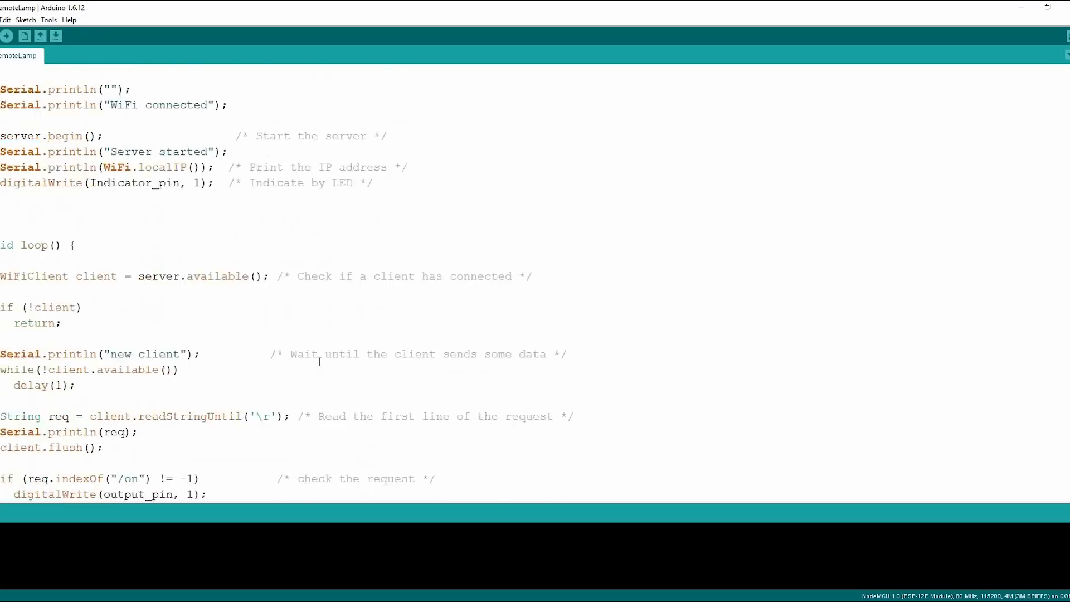
pyautogui.scroll(-3)
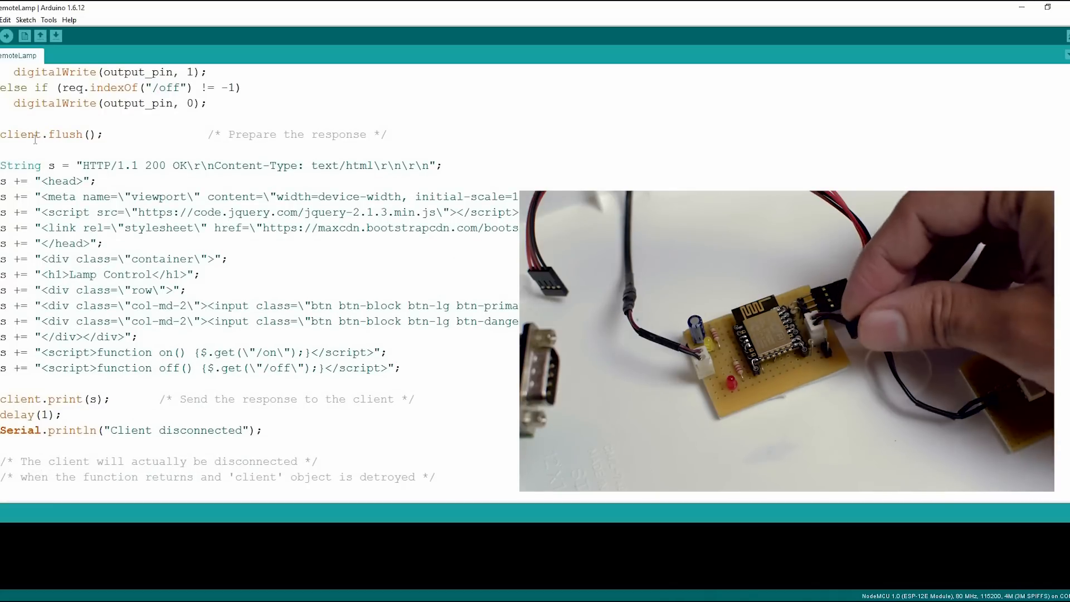
pyautogui.click(48, 19)
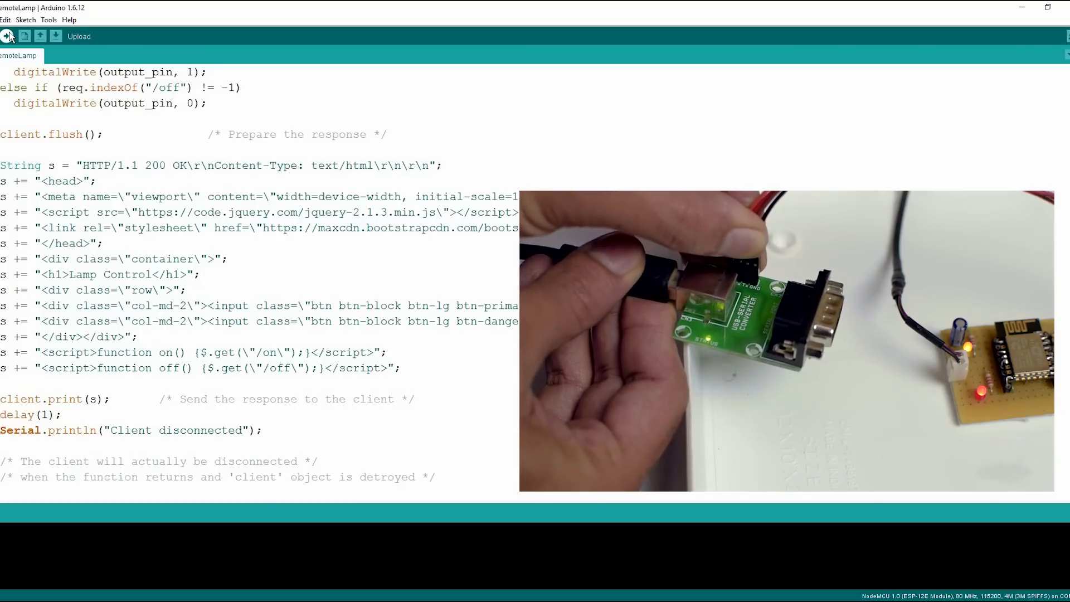
pyautogui.click(9, 36)
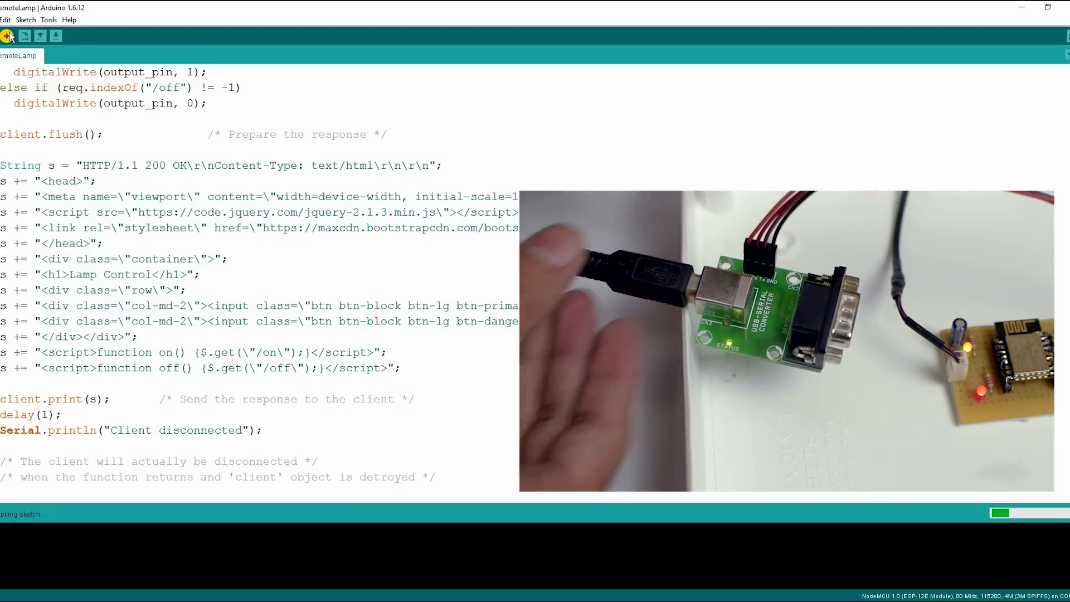